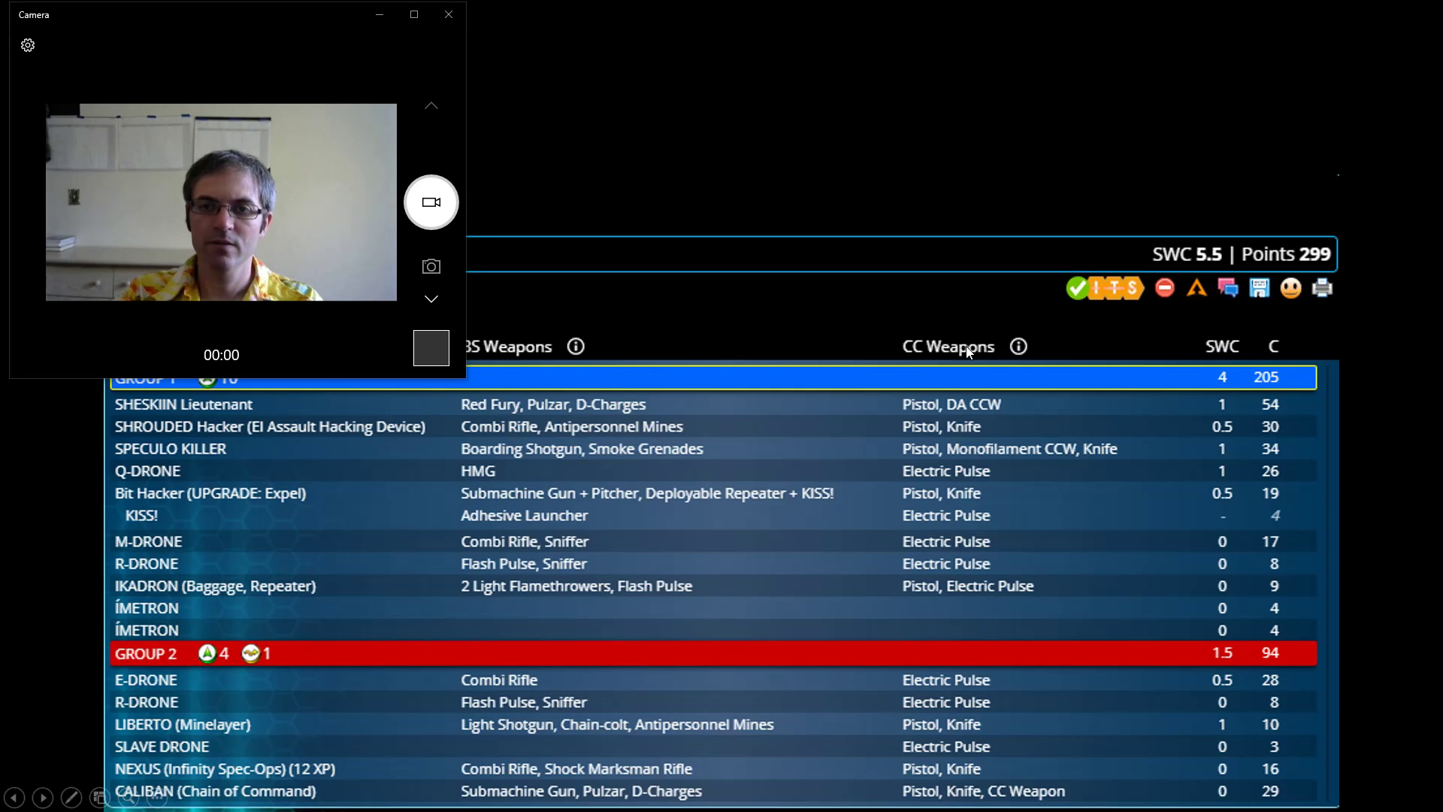
mouse_move(1028, 352)
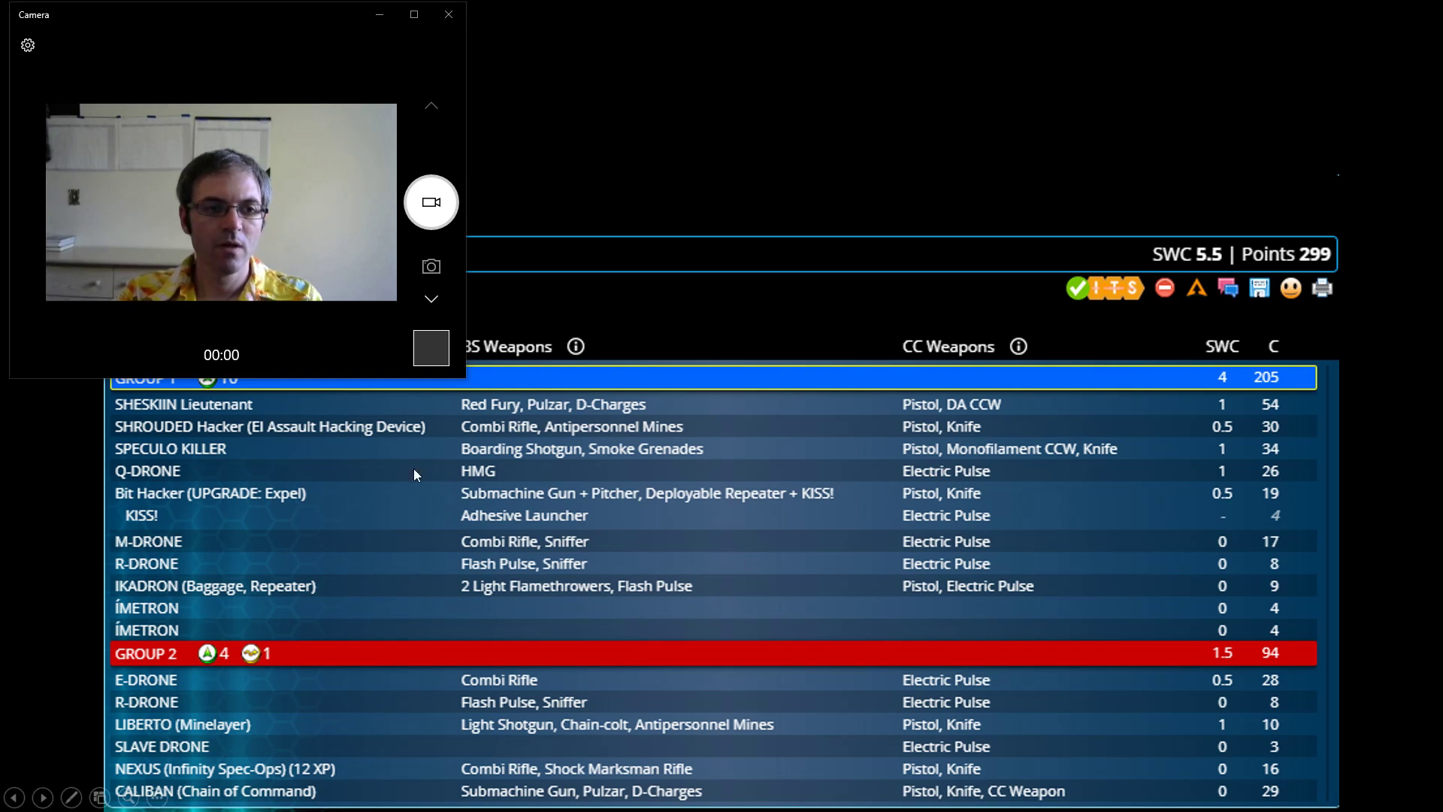
mouse_move(234, 448)
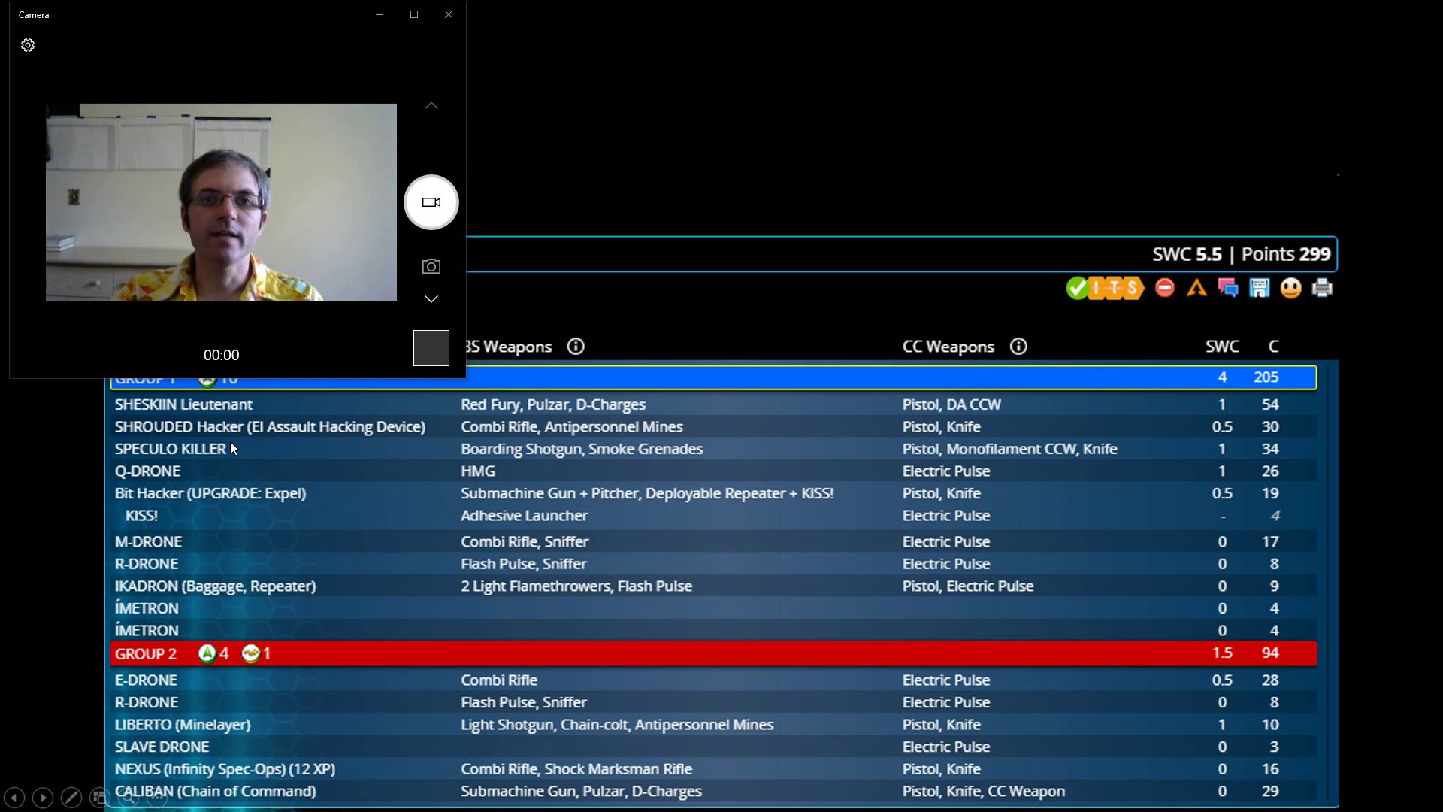
mouse_move(99, 421)
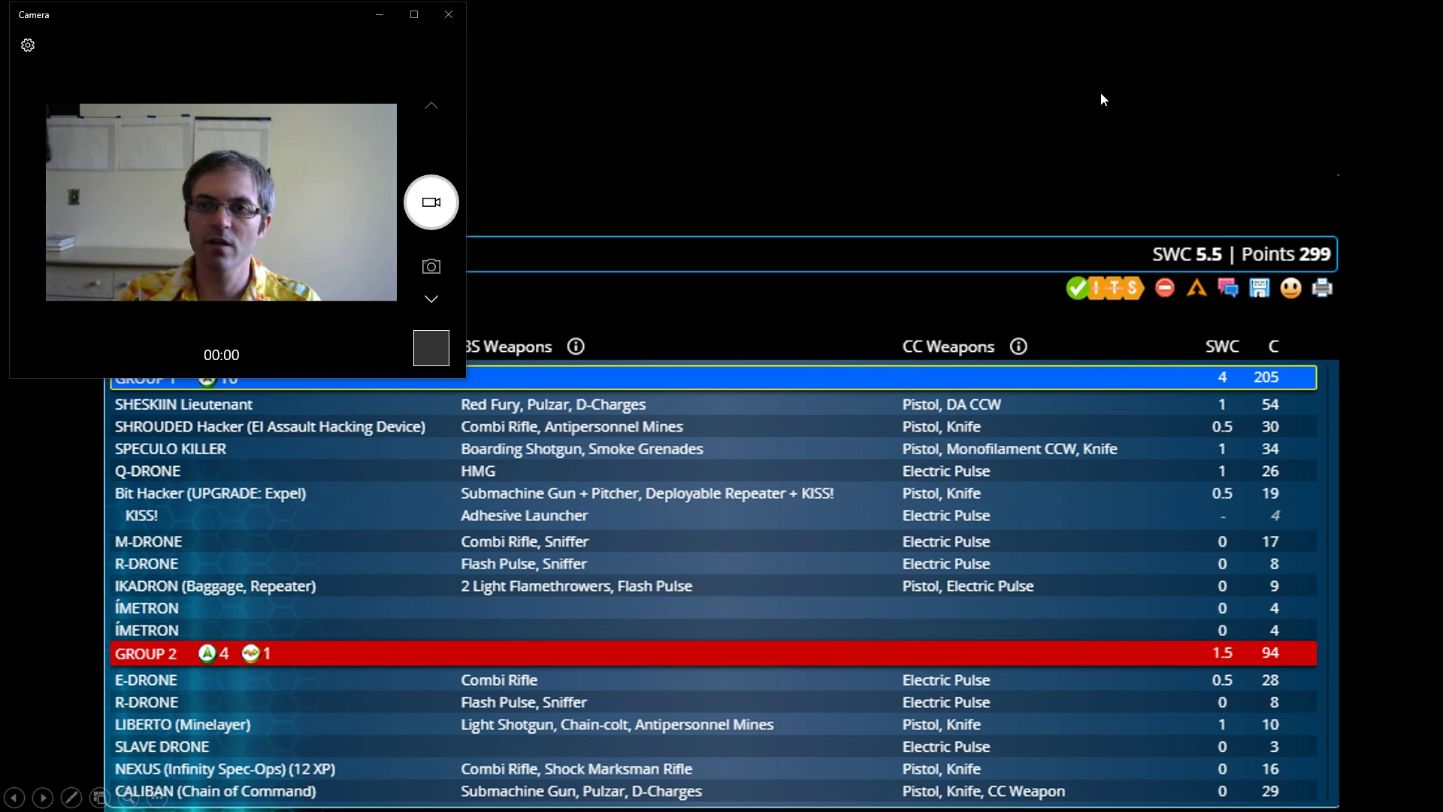
- Advance the slideshow to the lower-angle table photo with red ink paths and circle
right_click(1102, 99)
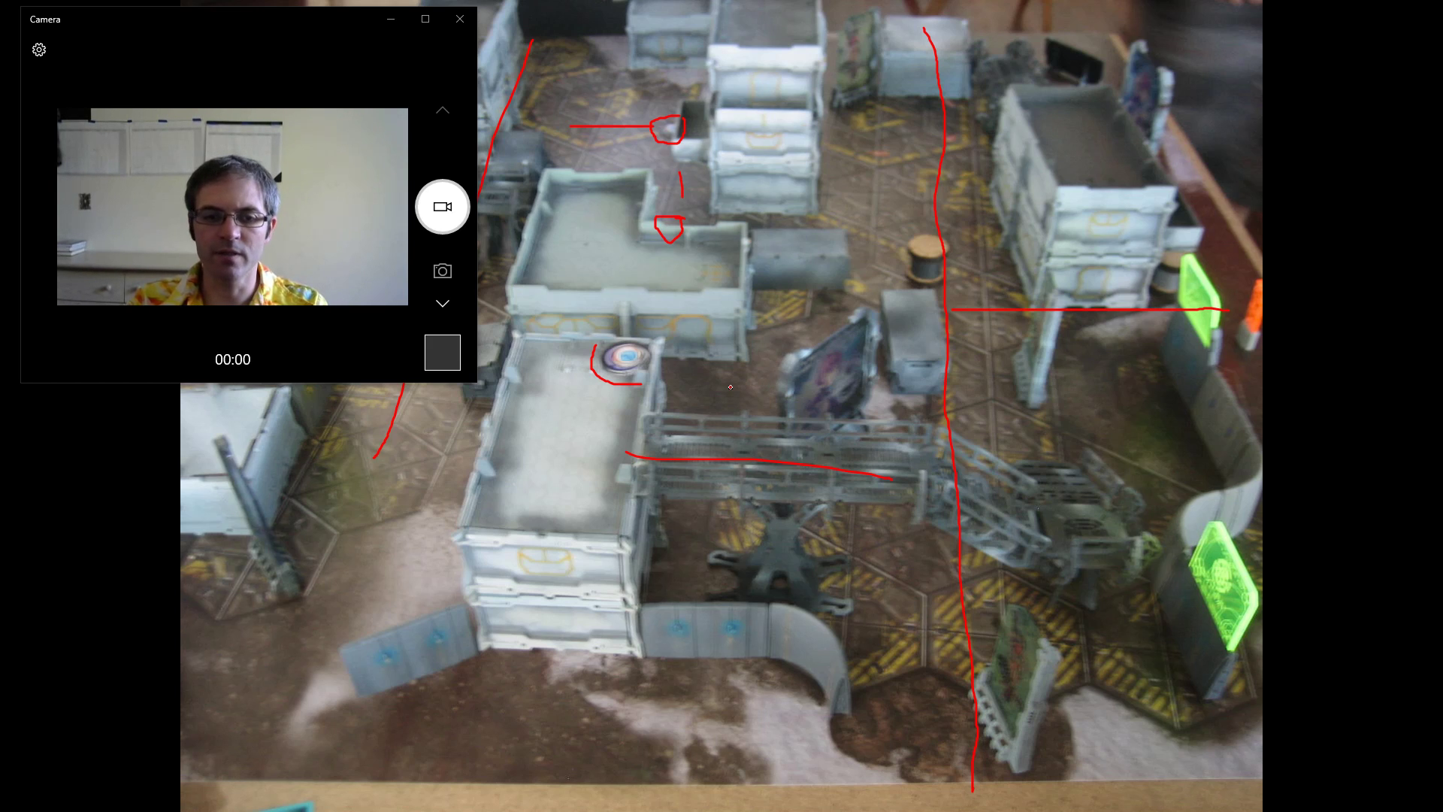
mouse_move(727, 371)
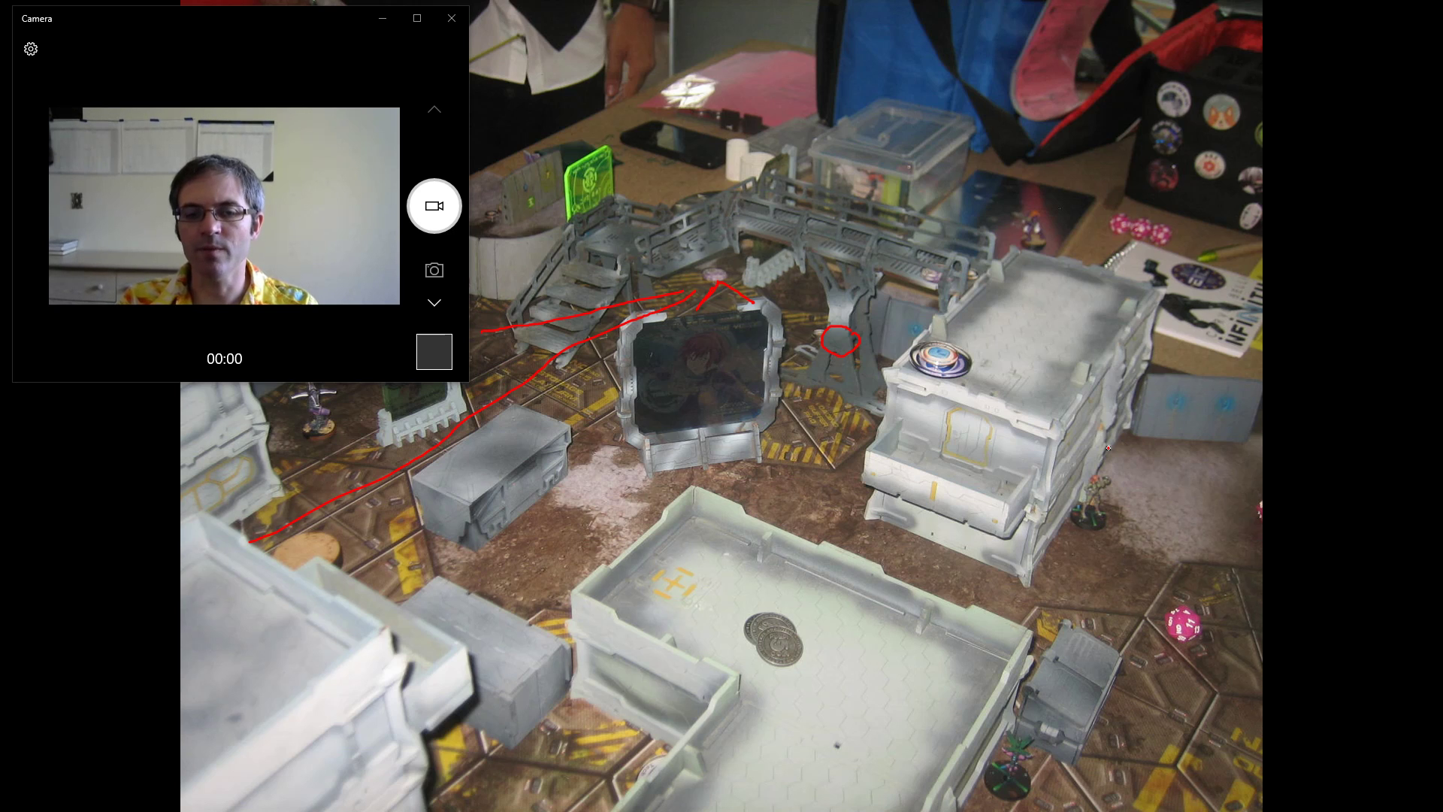
mouse_move(982, 364)
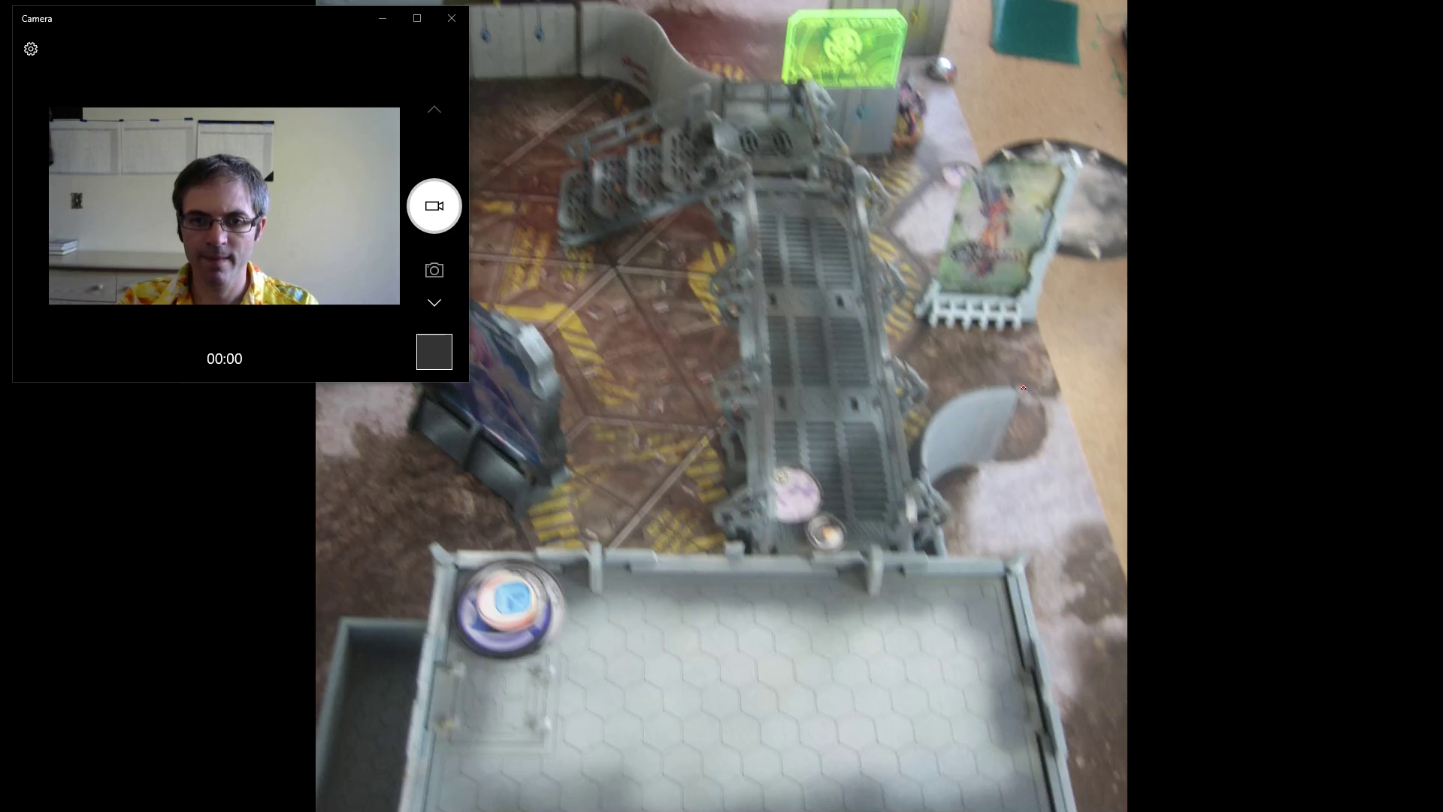
mouse_move(912, 464)
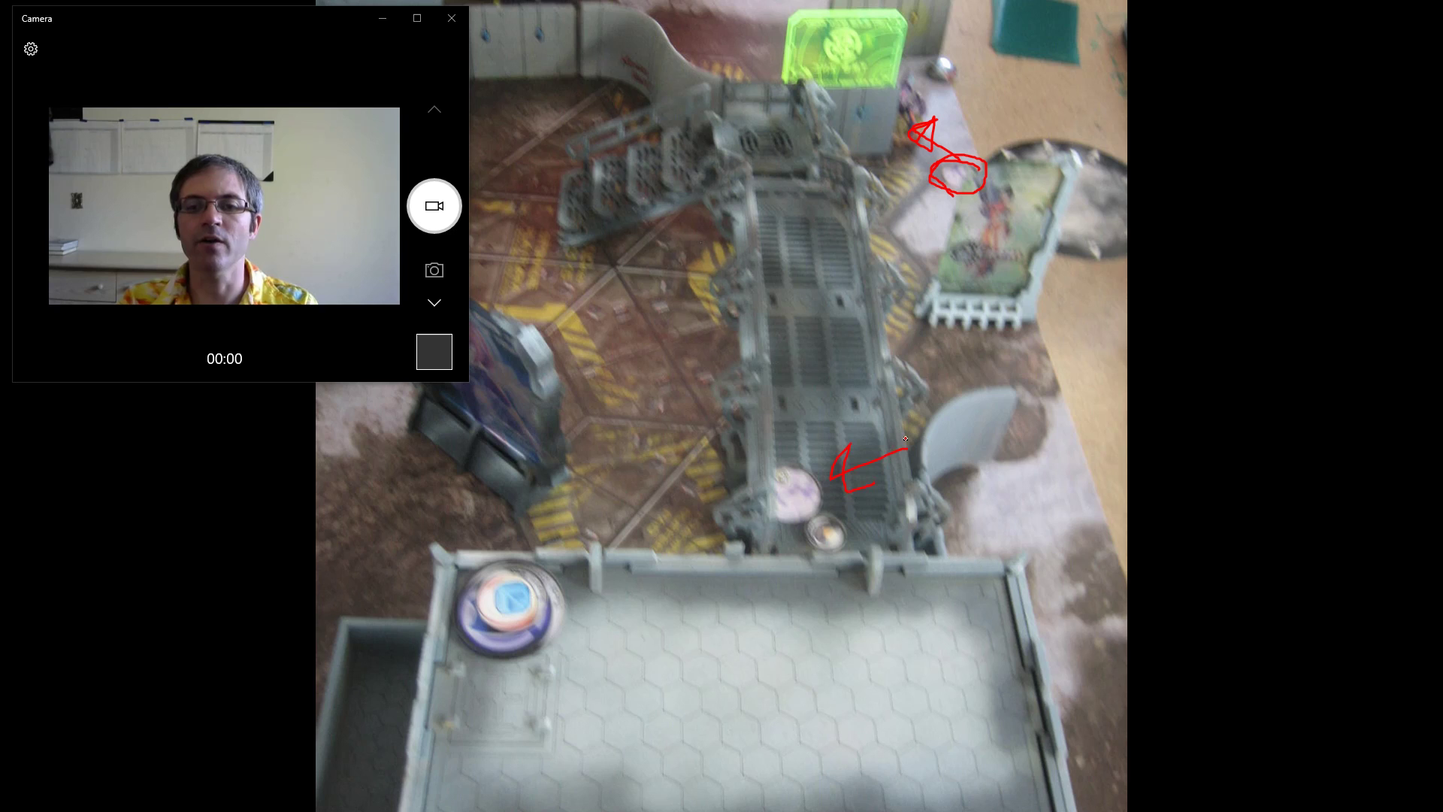
mouse_move(960, 164)
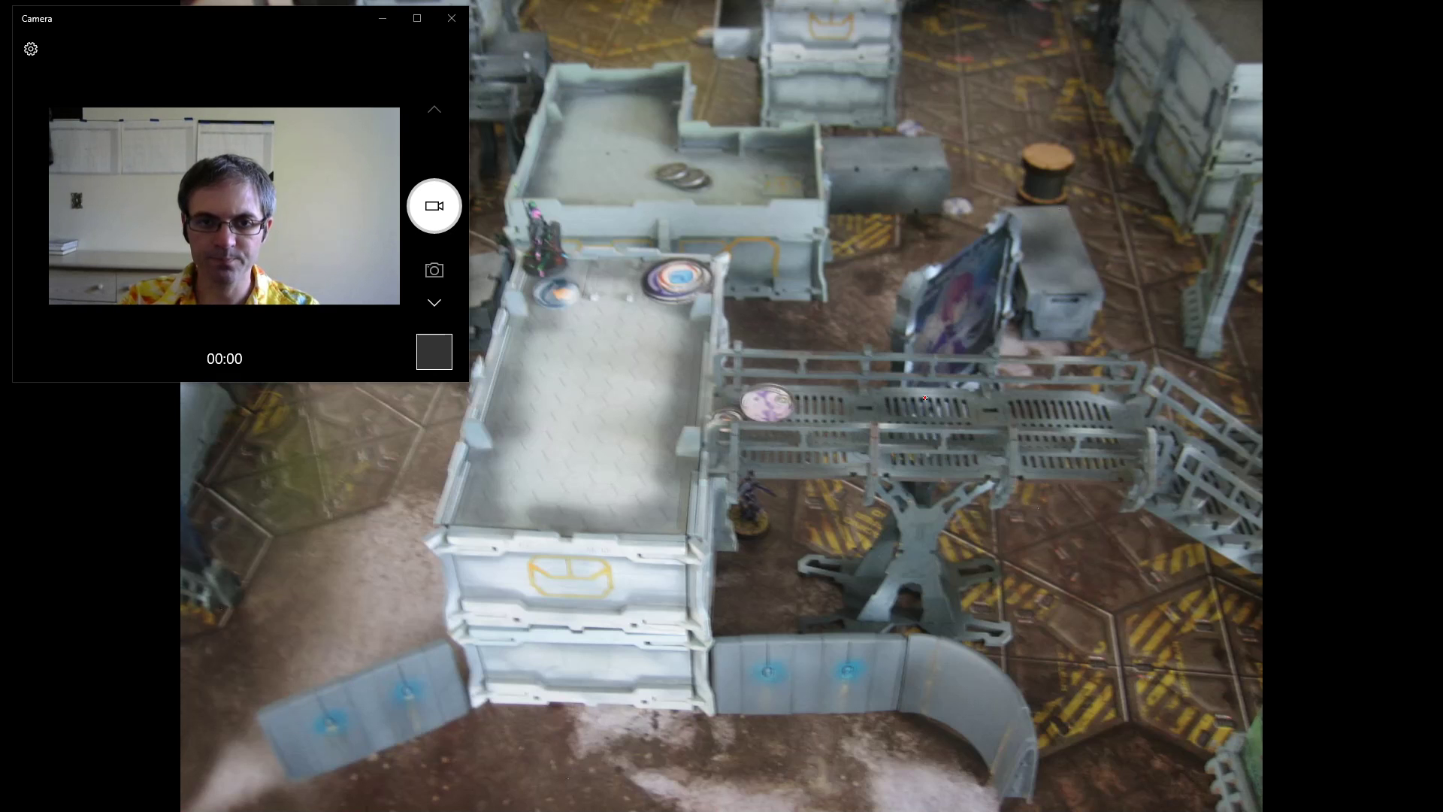
mouse_move(825, 311)
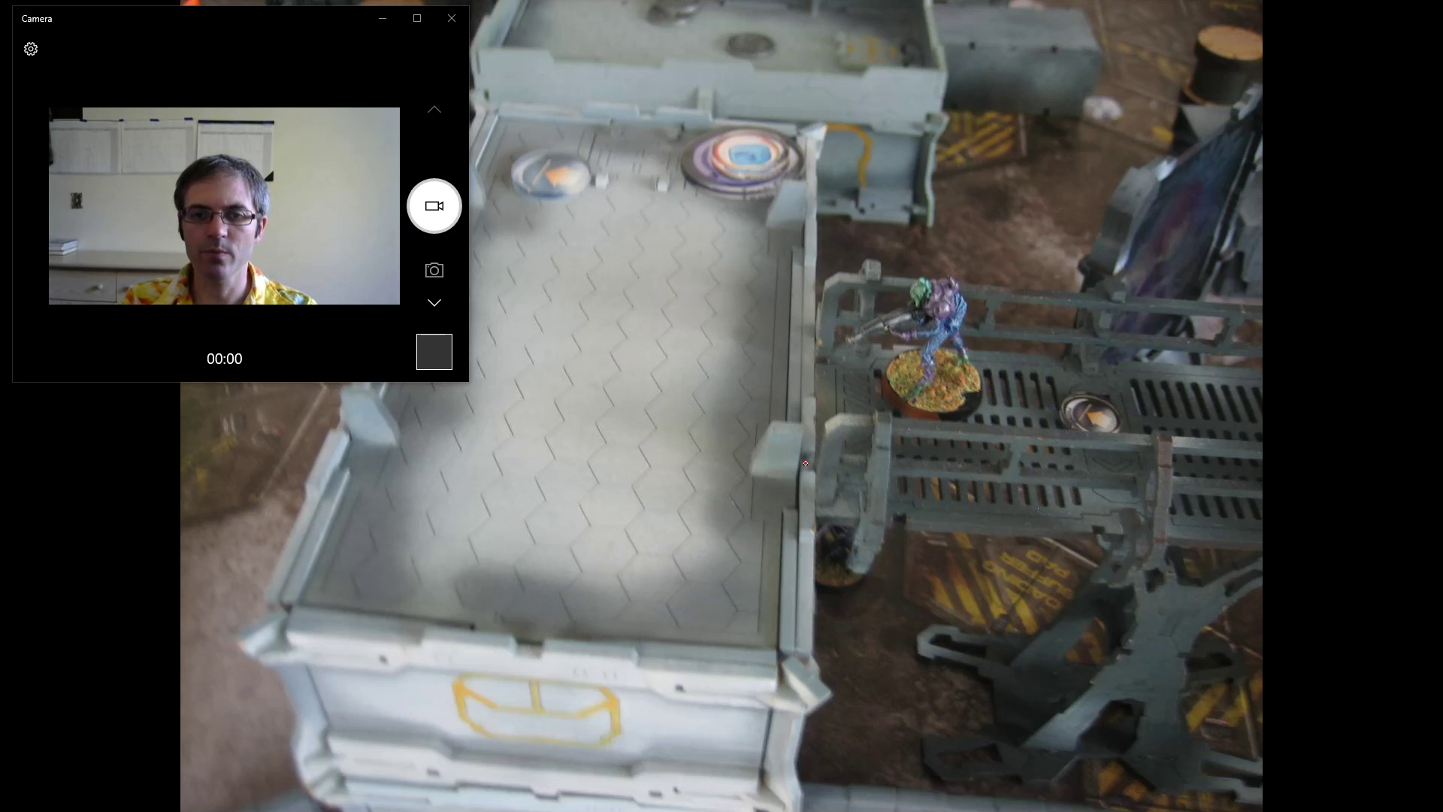
mouse_move(650, 367)
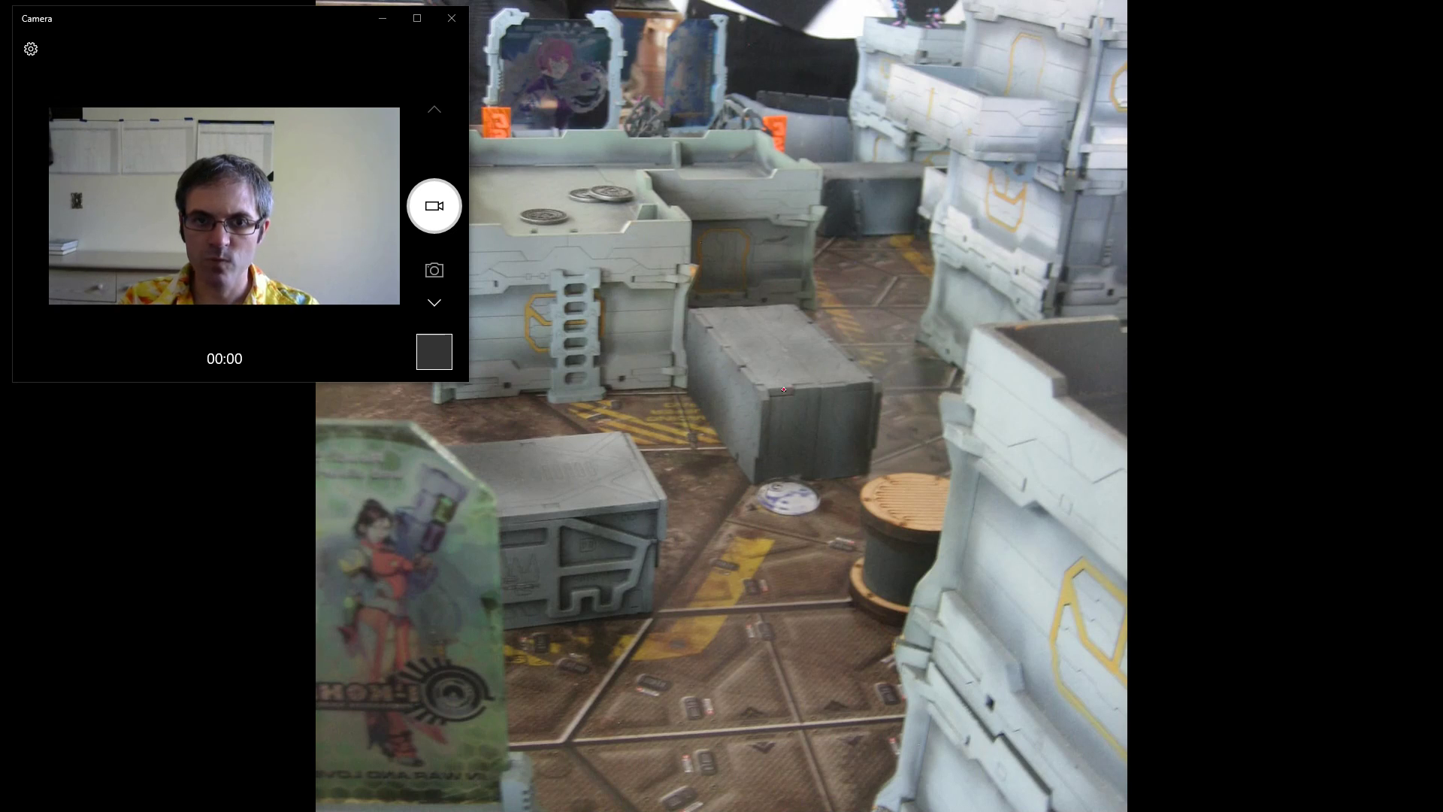
mouse_move(917, 410)
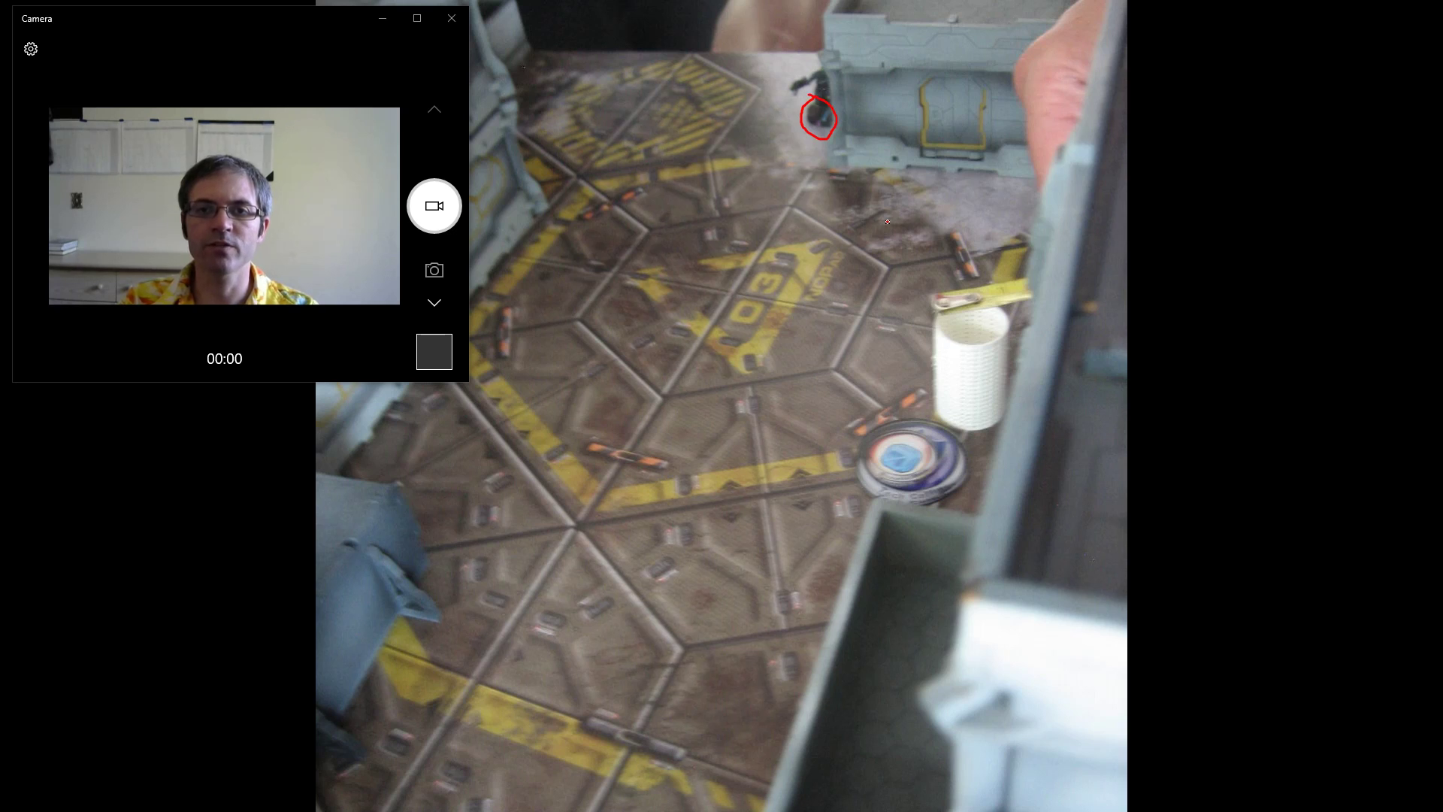
mouse_move(932, 415)
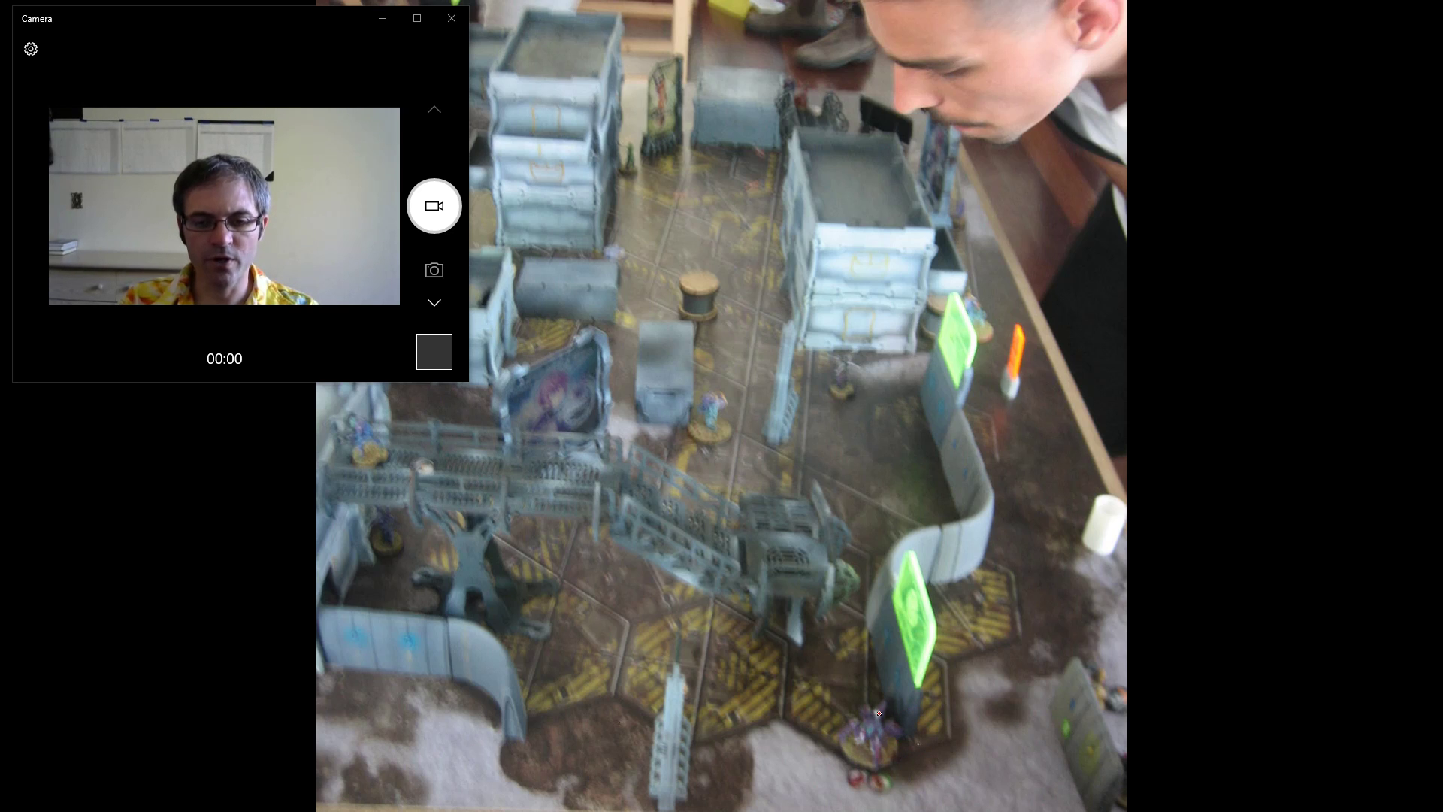
mouse_move(959, 689)
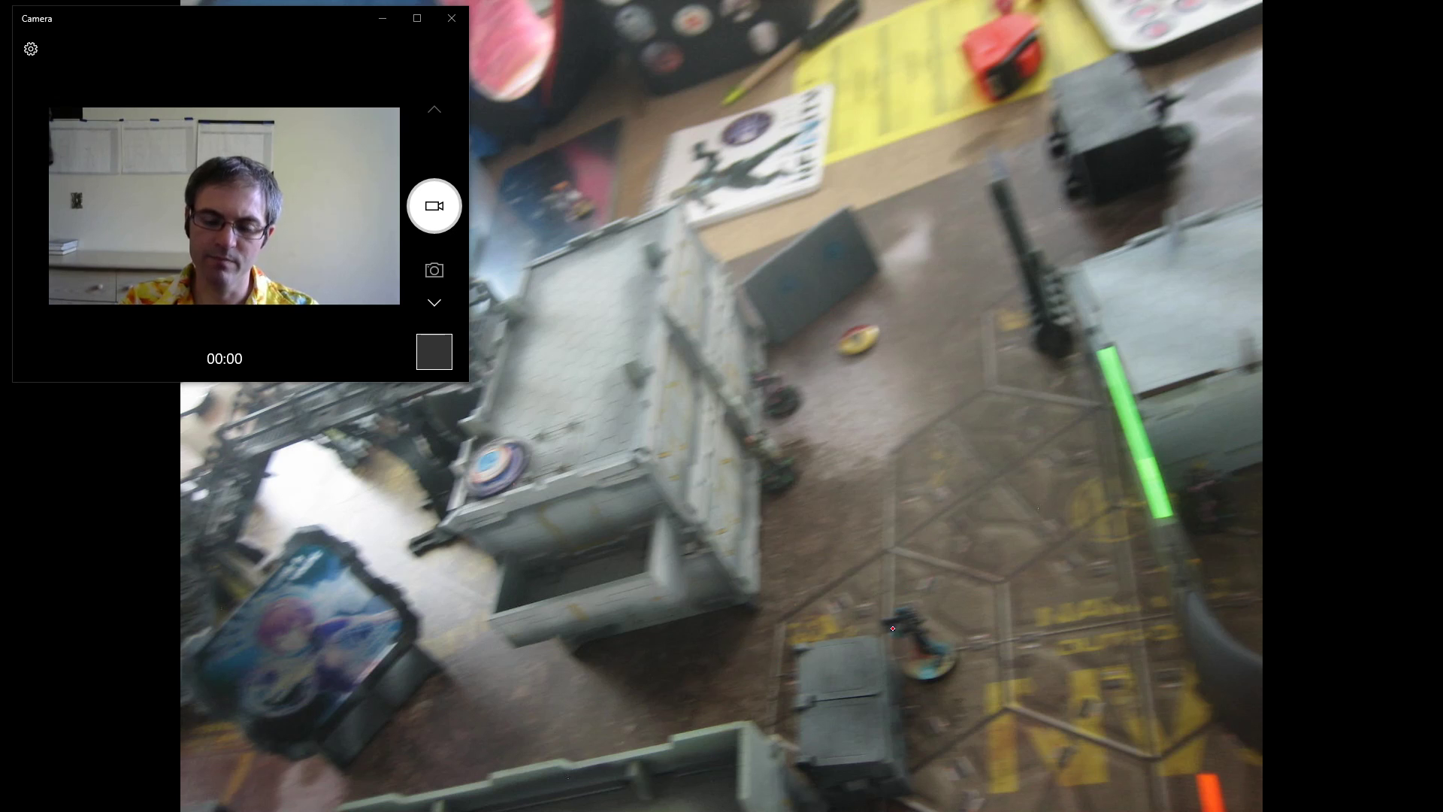
mouse_move(253, 786)
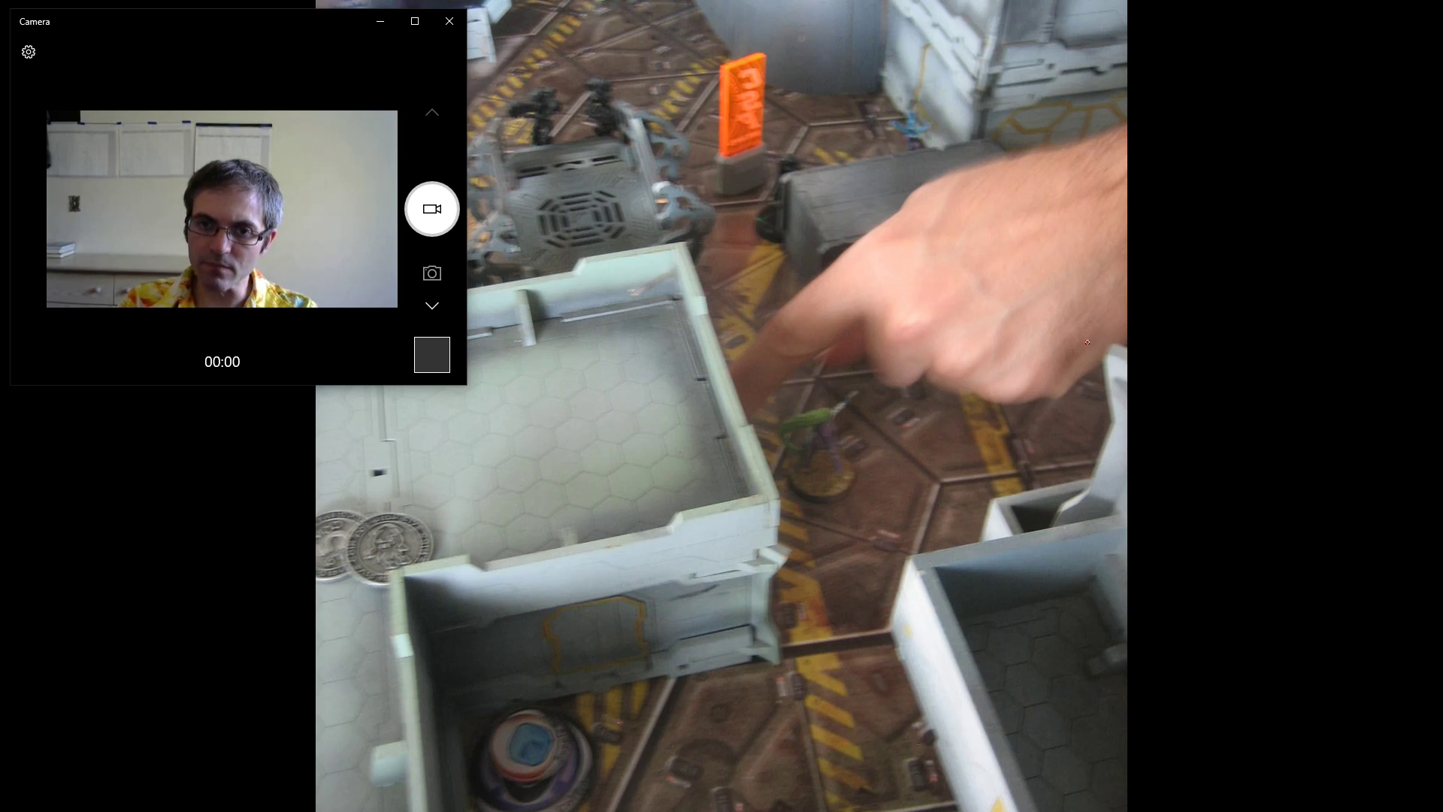
mouse_move(890, 453)
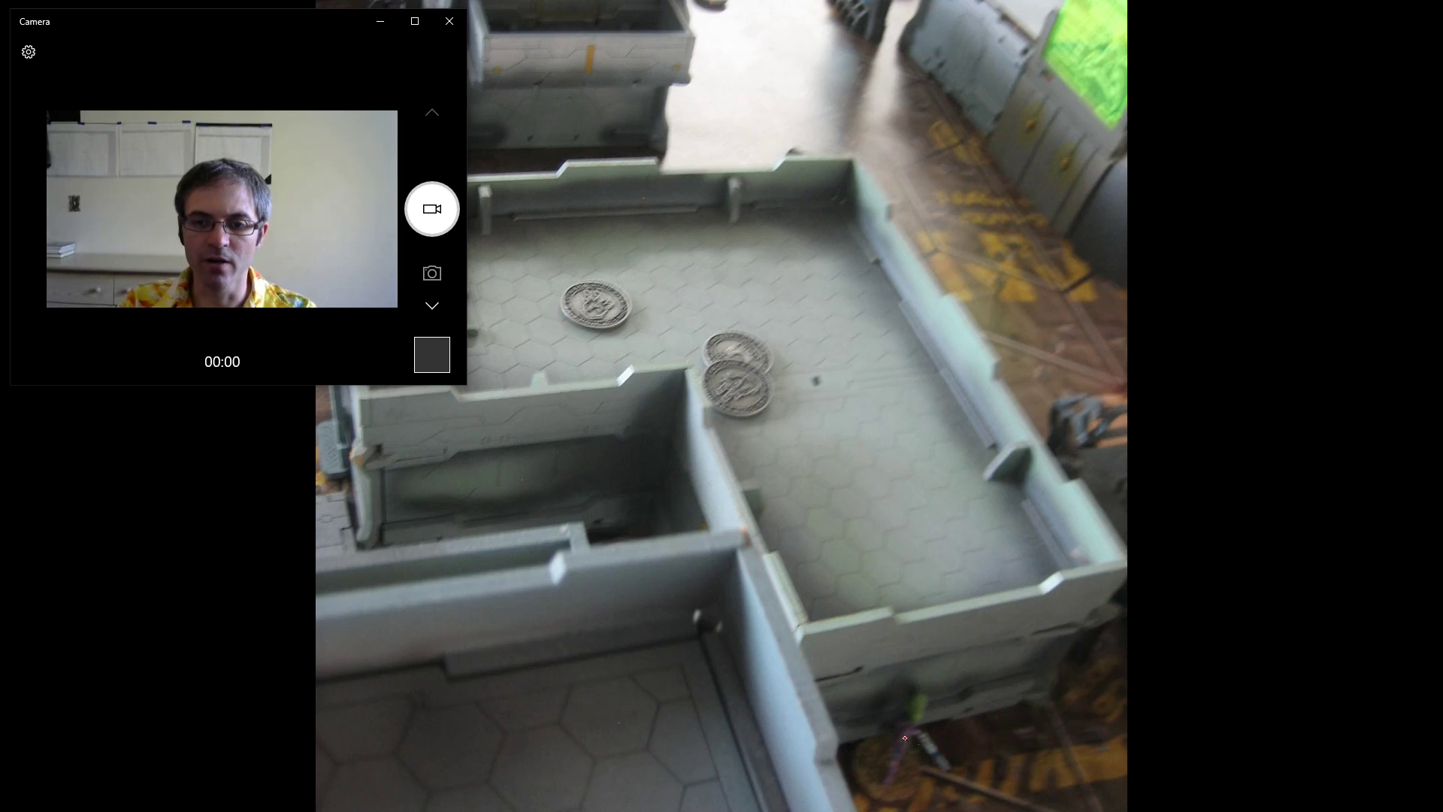
mouse_move(819, 357)
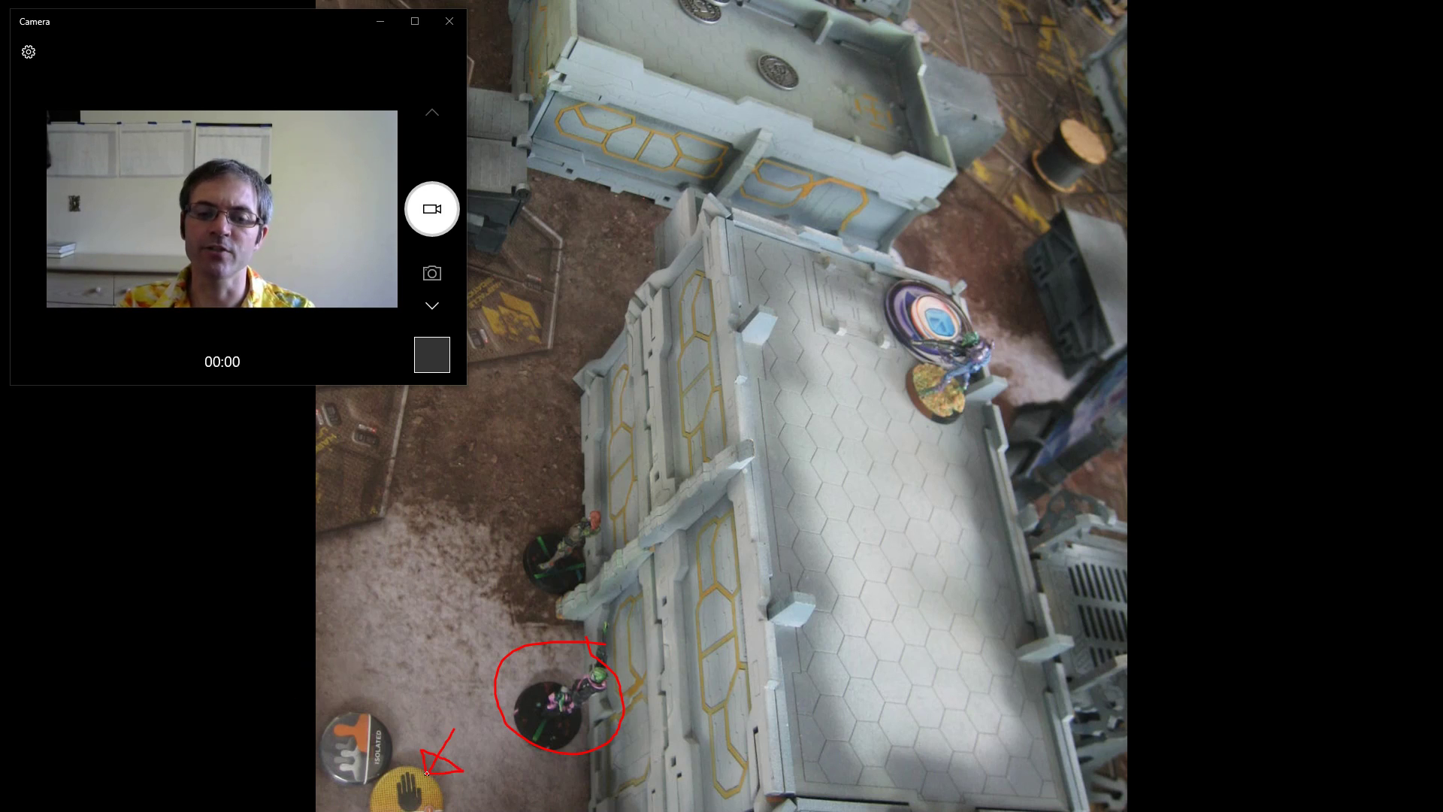
mouse_move(929, 383)
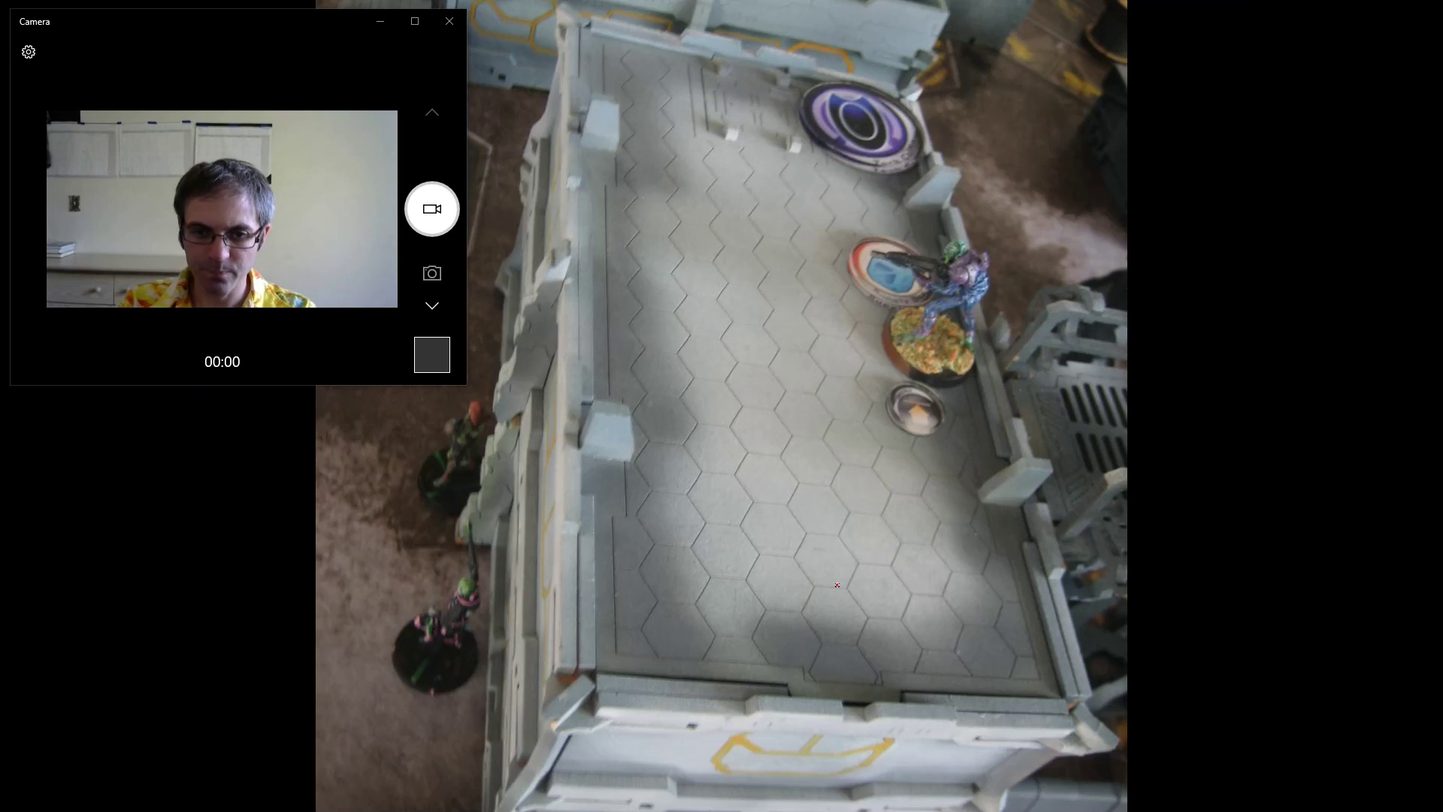
mouse_move(1181, 532)
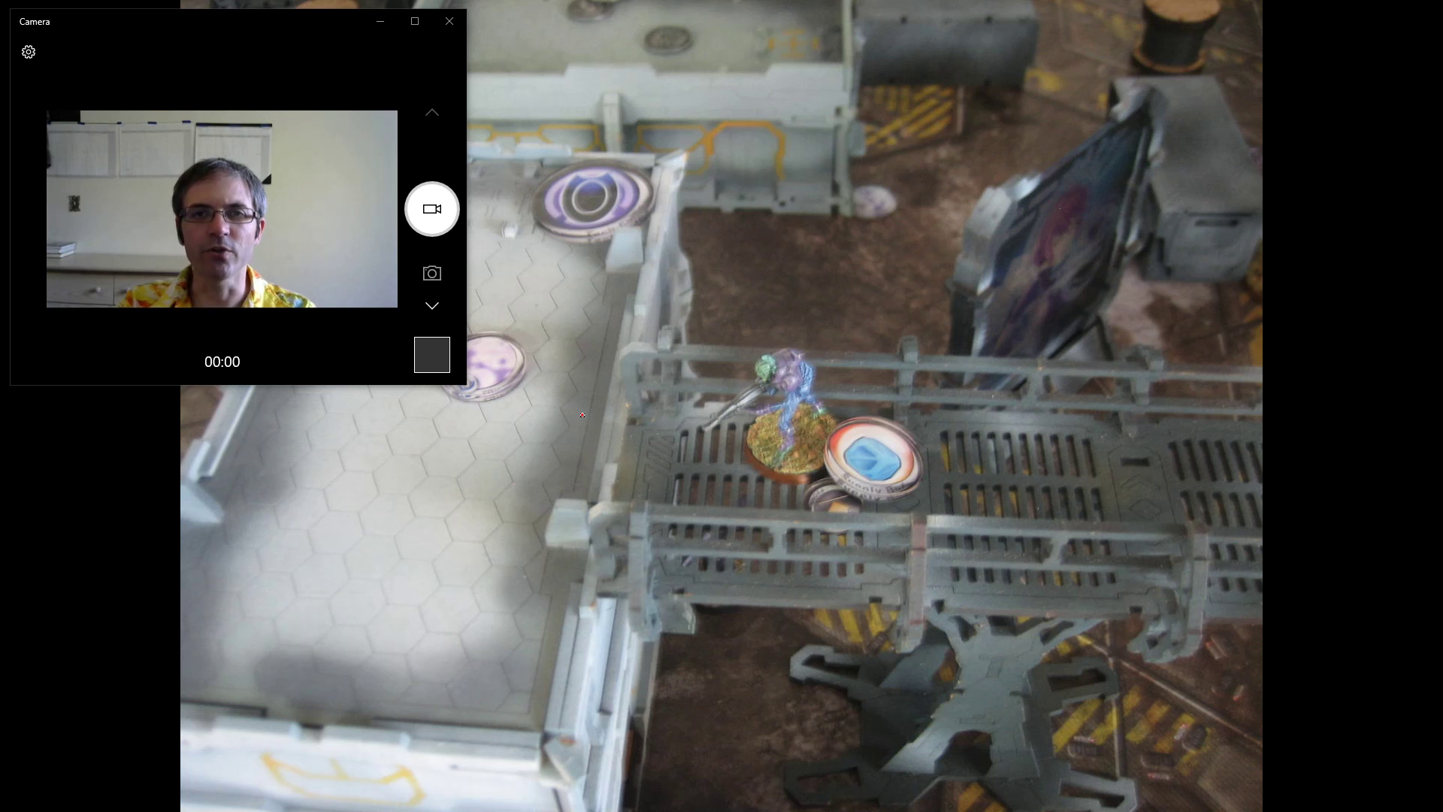
mouse_move(651, 318)
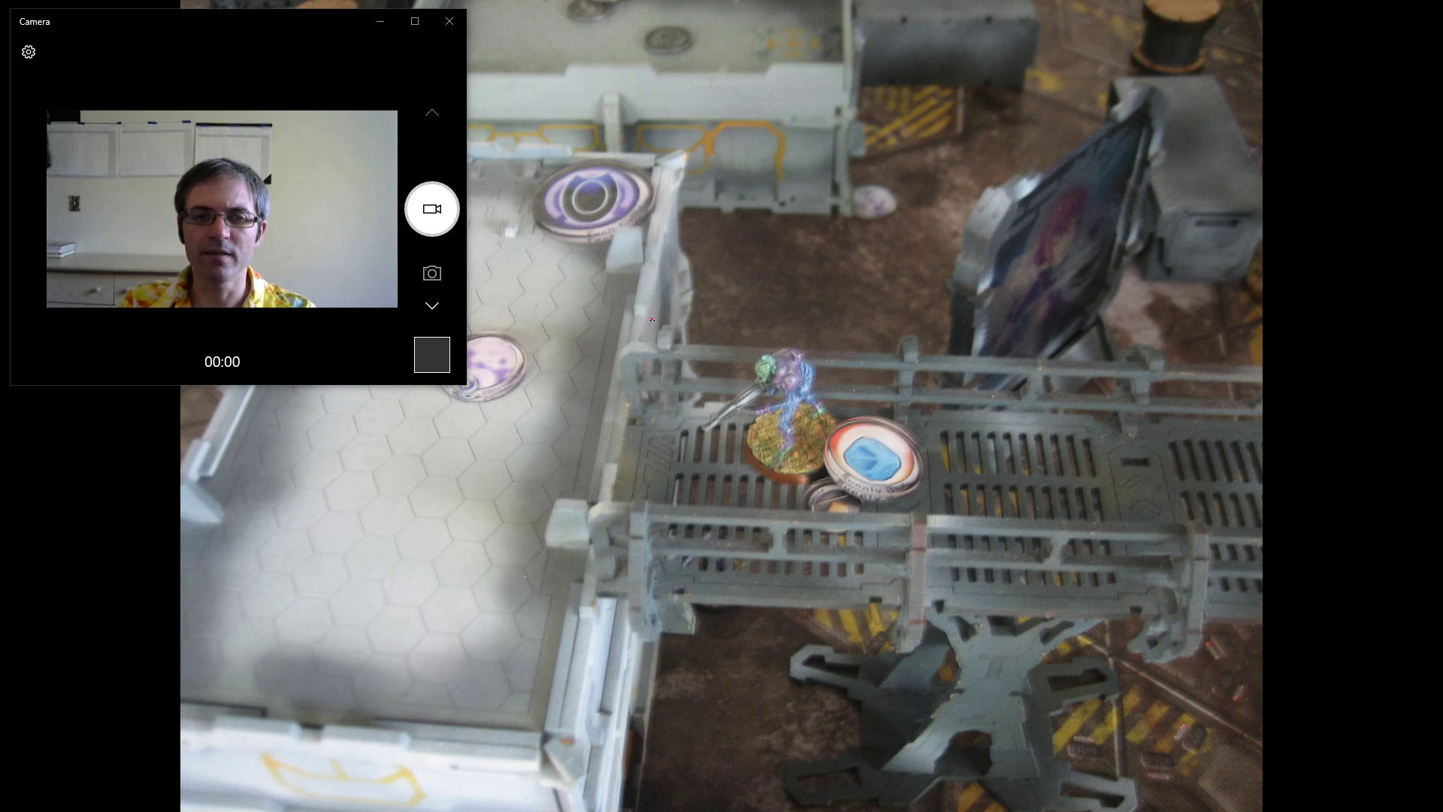